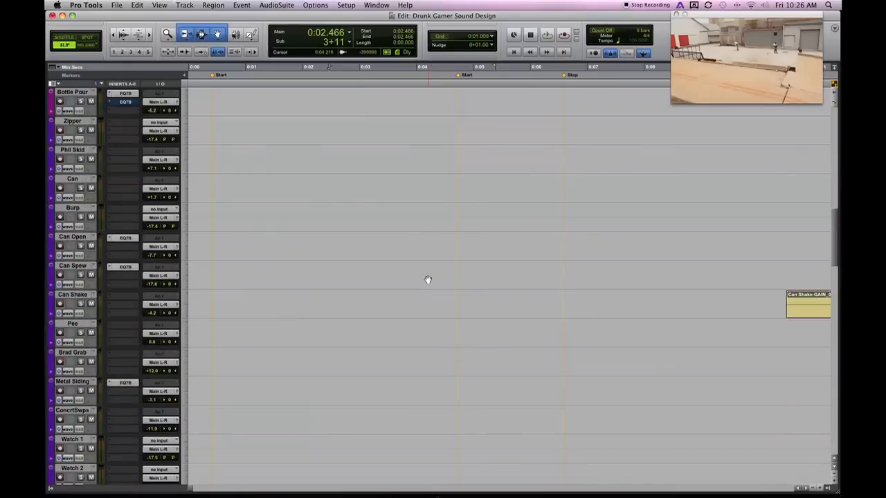
# Scroll the Edit window down until the Rob Gun track and its gunshot clips are visible.
pyautogui.scroll(-3)
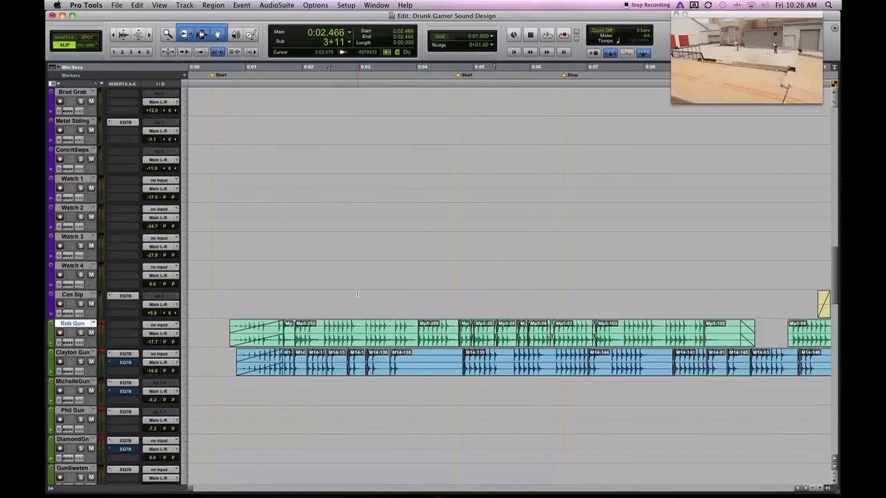
pyautogui.scroll(-3)
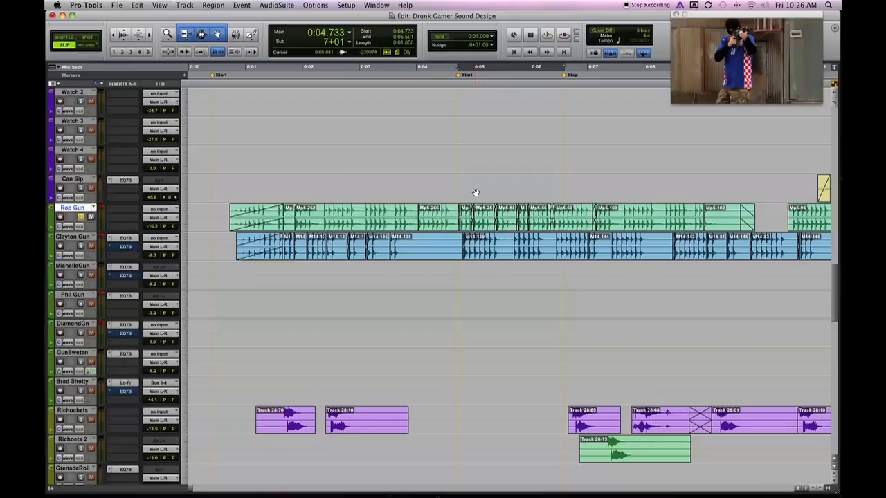
# Insert an EQ3 7-Band multichannel plug-in on the Rob Gun track from its insert slot.
pyautogui.click(125, 218)
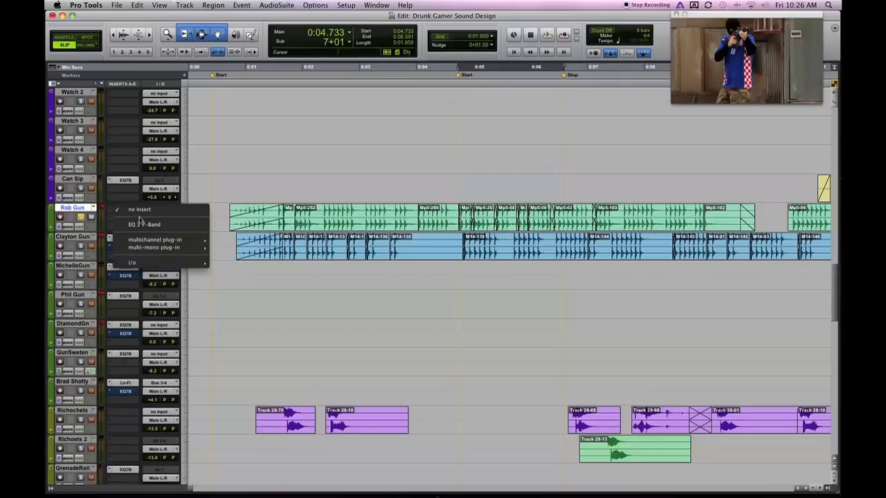
pyautogui.click(125, 218)
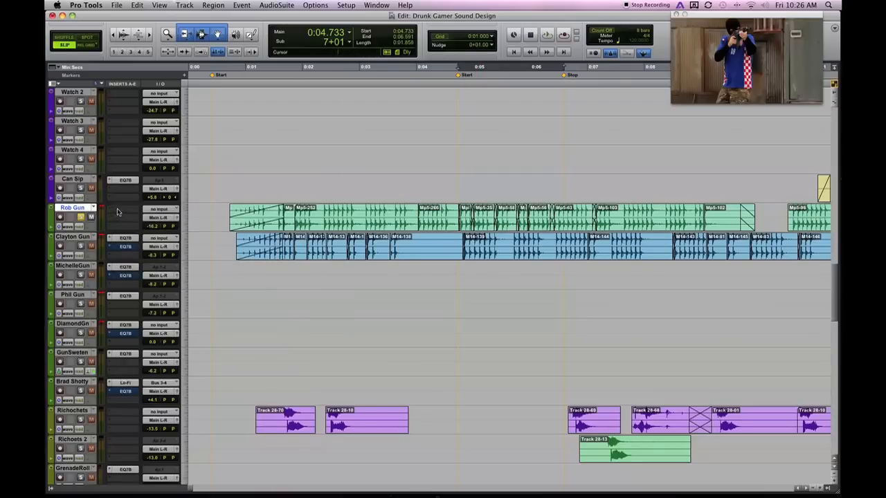
pyautogui.click(122, 209)
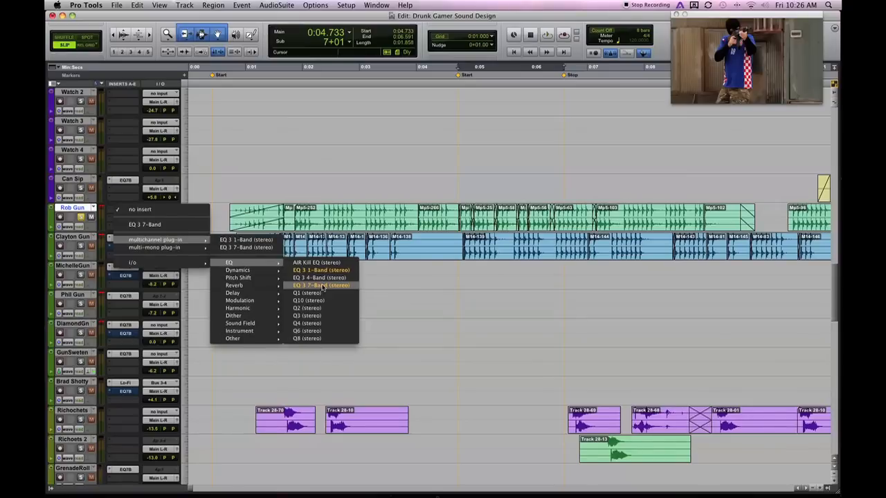
pyautogui.click(321, 285)
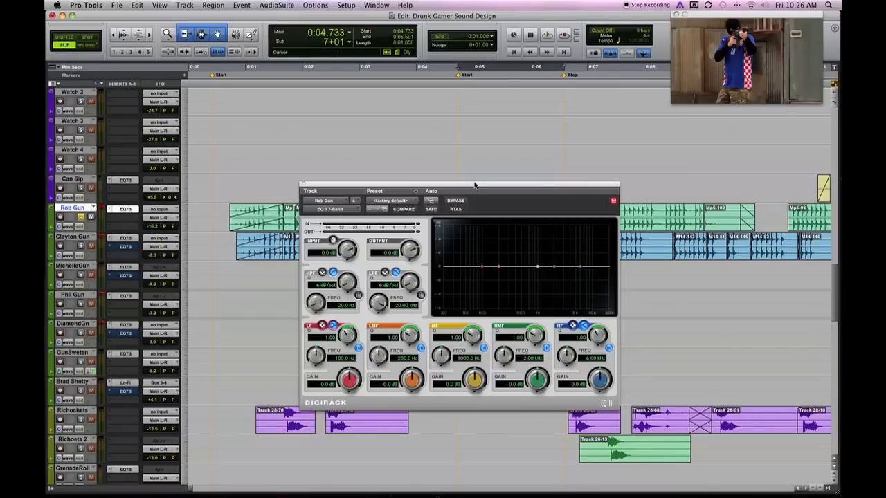
pyautogui.moveTo(465, 188)
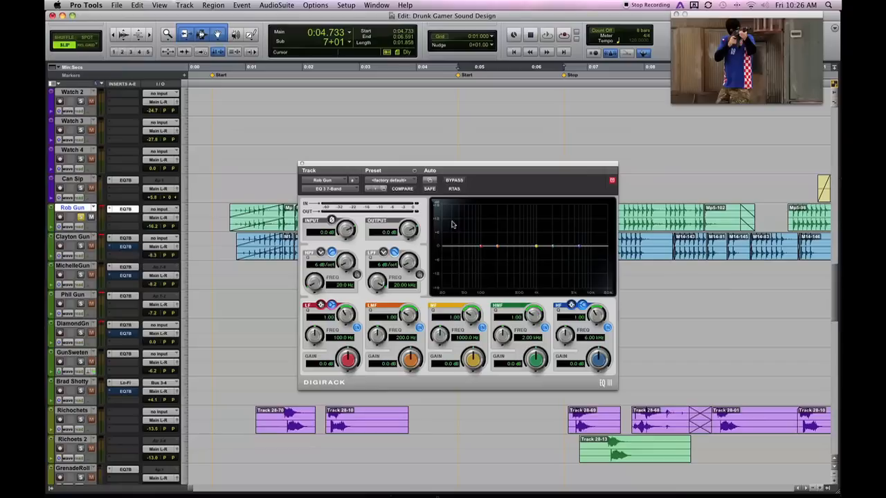
pyautogui.moveTo(449, 297)
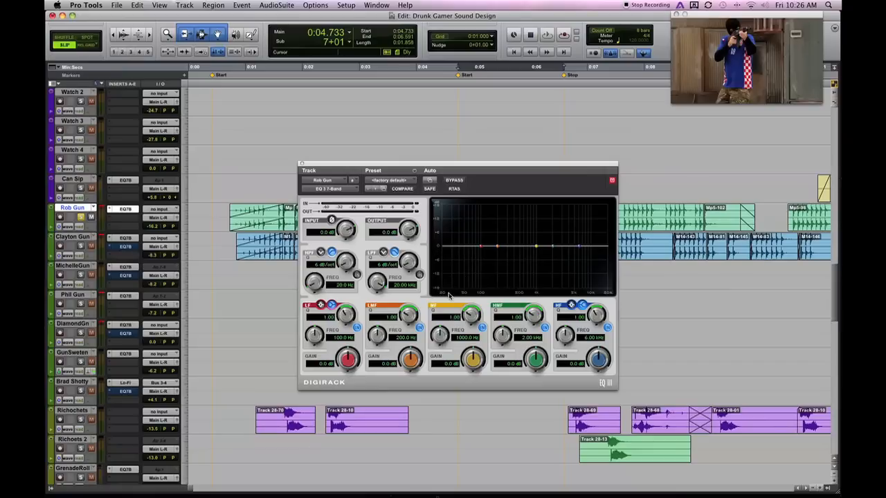
pyautogui.moveTo(552, 293)
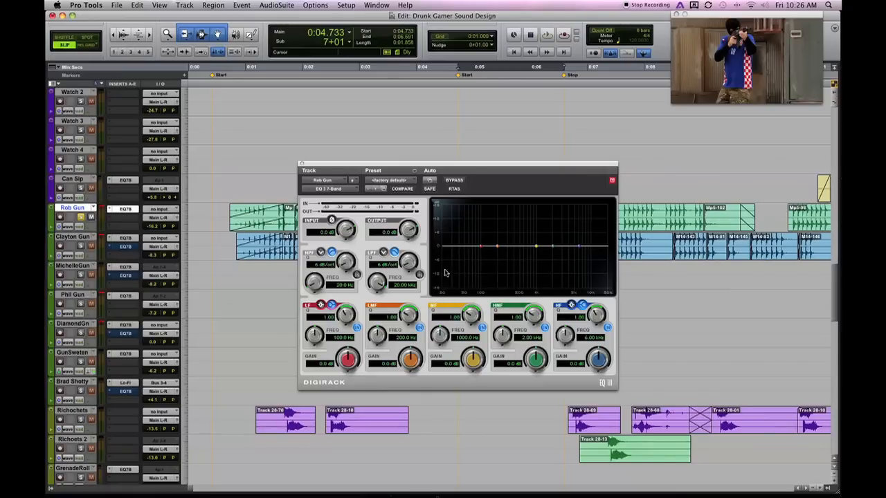
pyautogui.moveTo(443, 298)
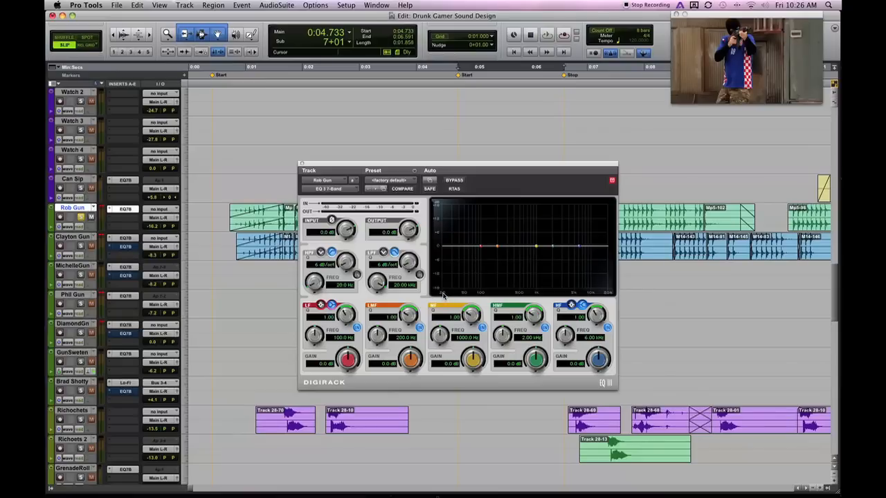
pyautogui.moveTo(590, 296)
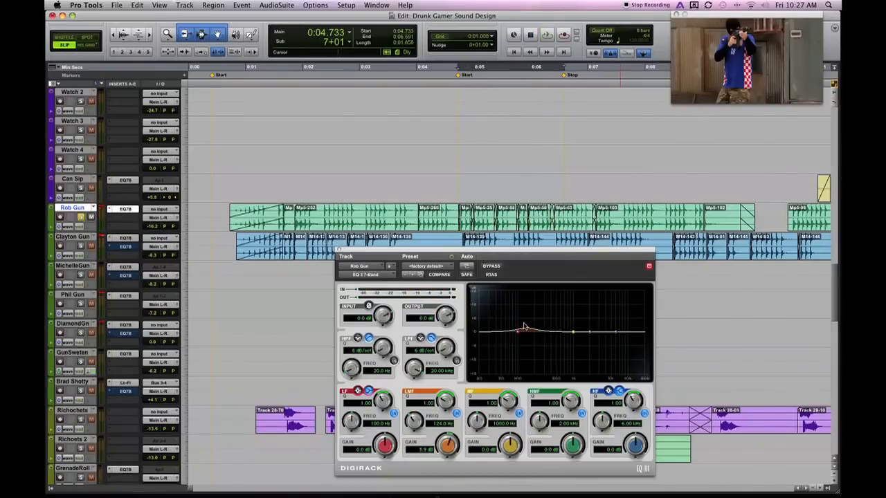
# Raise a low-frequency band on the Rob Gun EQ3 curve to boost the gunshot's low end.
pyautogui.moveTo(527, 333); pyautogui.dragTo(519, 318)
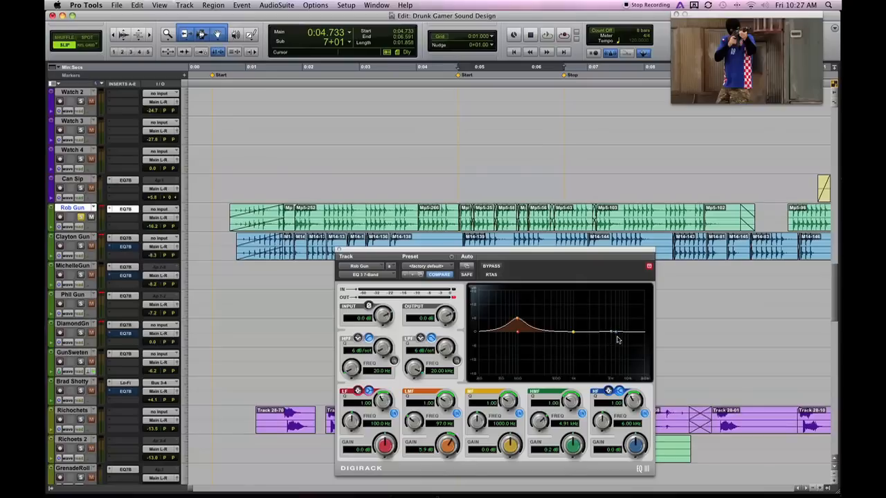
pyautogui.moveTo(609, 333)
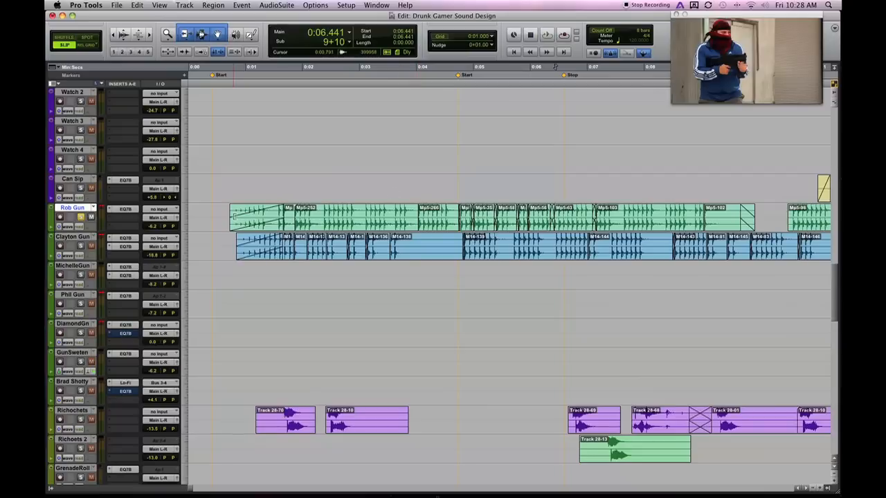
# Reopen the Rob Gun EQ3 and pull a low-frequency band down to dip the lows.
pyautogui.click(123, 209)
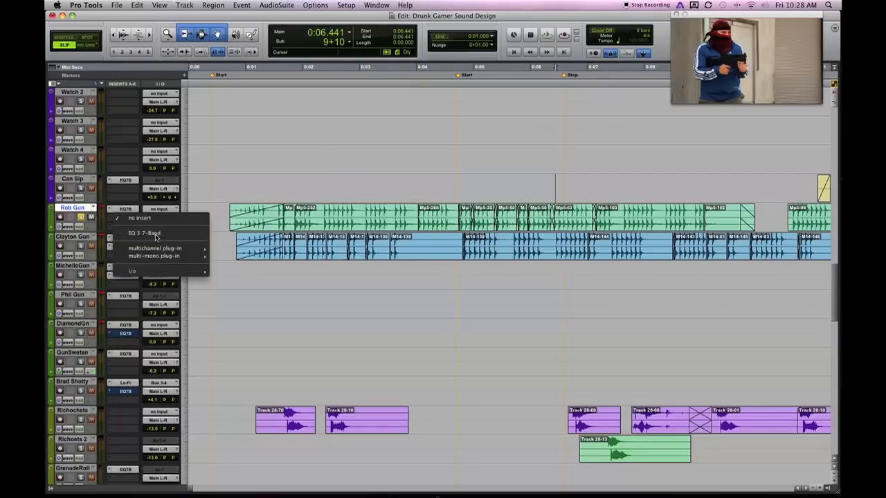
pyautogui.click(144, 233)
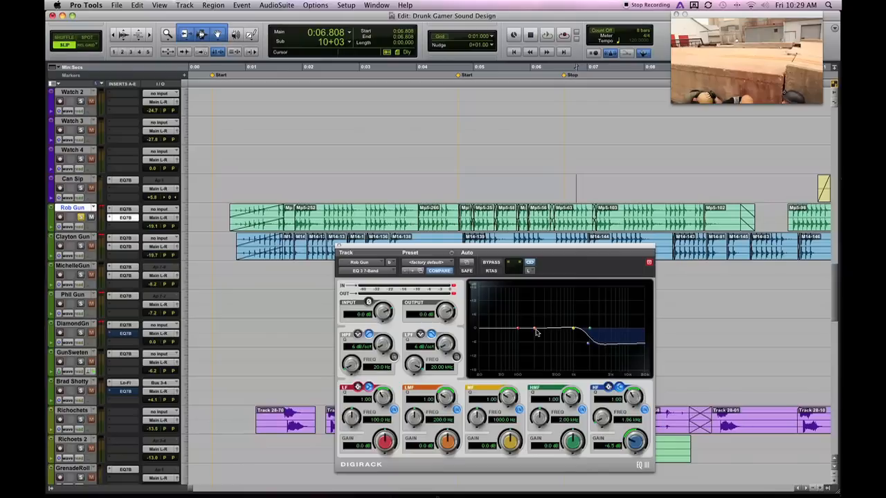
pyautogui.moveTo(537, 330); pyautogui.dragTo(520, 346)
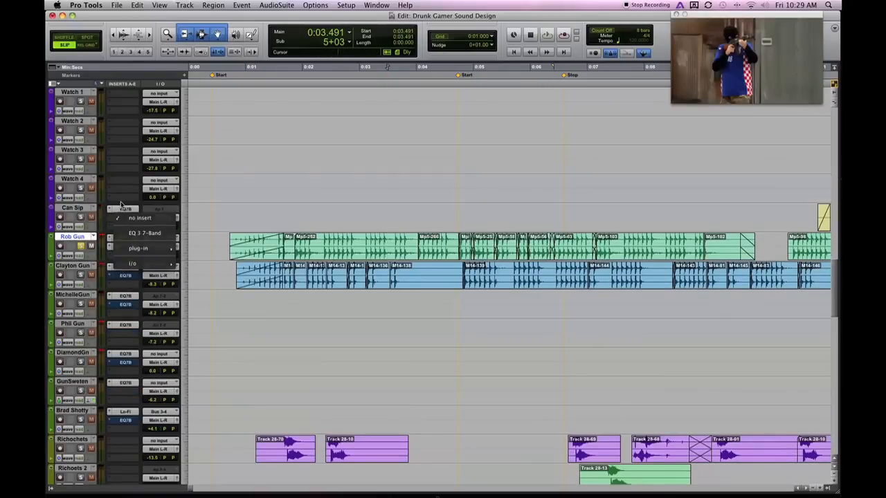
# Enable the Rob Gun EQ's bypass as an automatable parameter from the insert options.
pyautogui.click(125, 247)
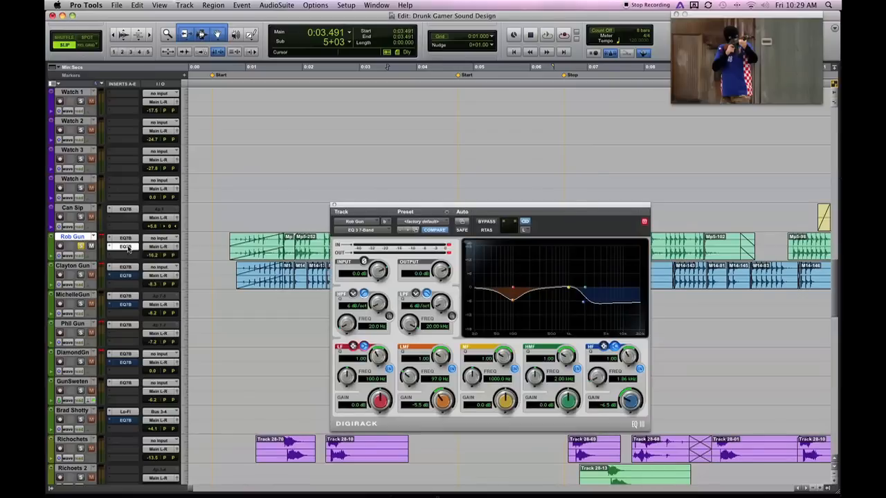
pyautogui.click(125, 246)
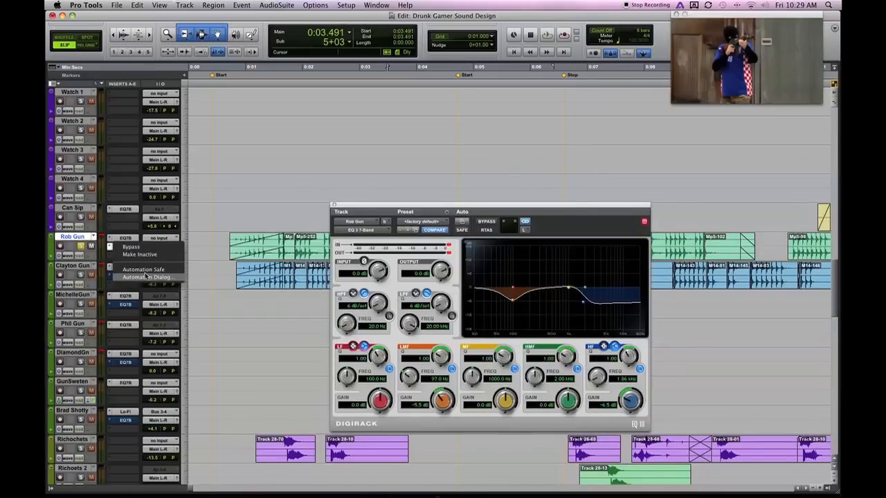
pyautogui.click(145, 277)
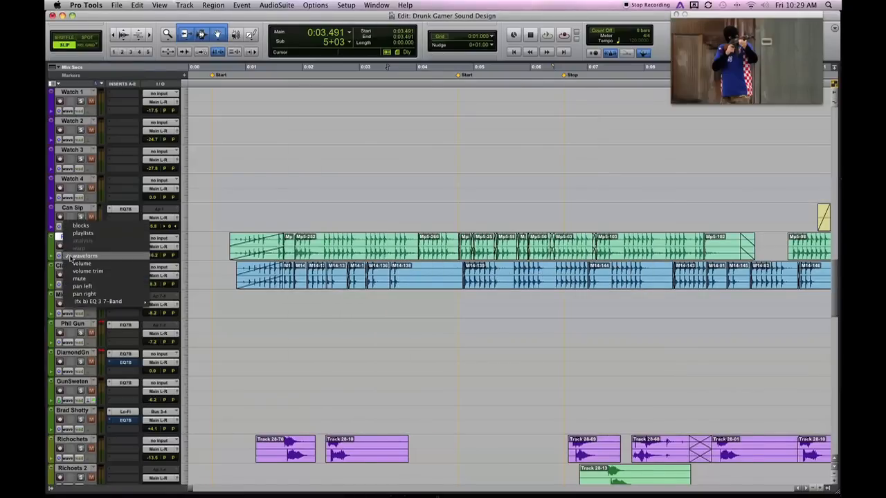
pyautogui.moveTo(104, 302)
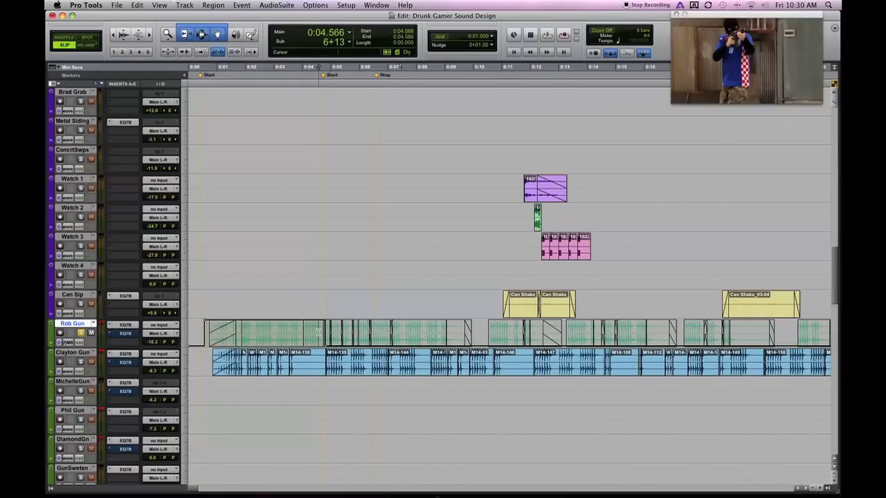
# Select ranges of the Rob Gun clips to write the EQ bypass automation along the gunshots.
pyautogui.click(321, 332)
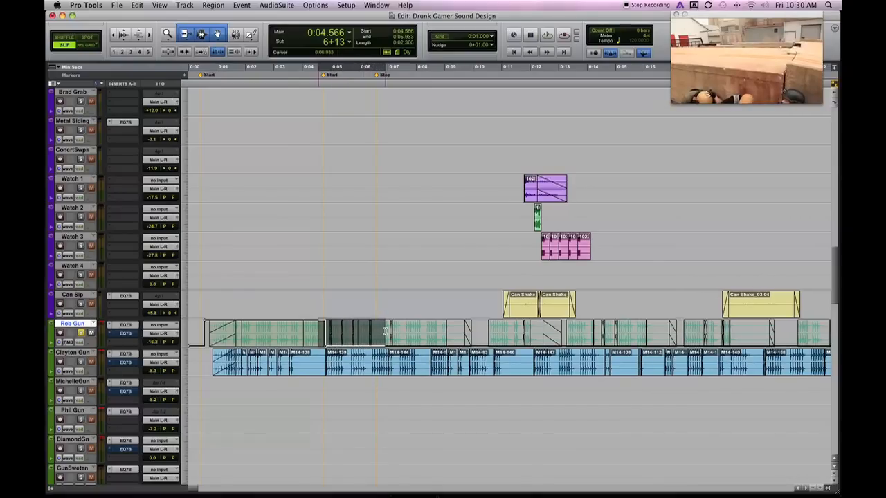
pyautogui.click(376, 332)
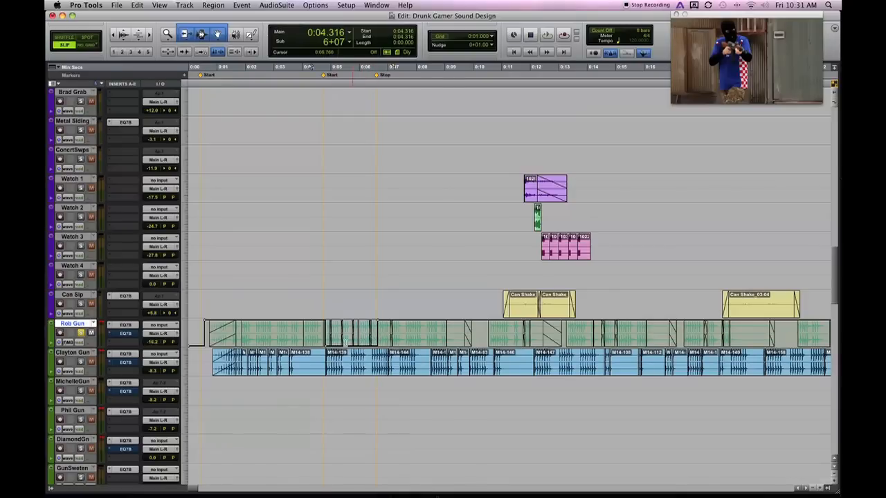
pyautogui.scroll(-3)
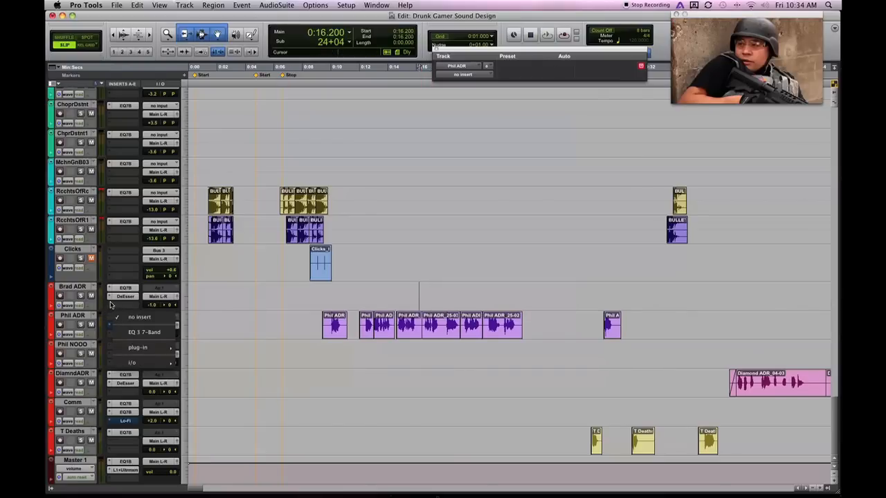
pyautogui.moveTo(144, 332)
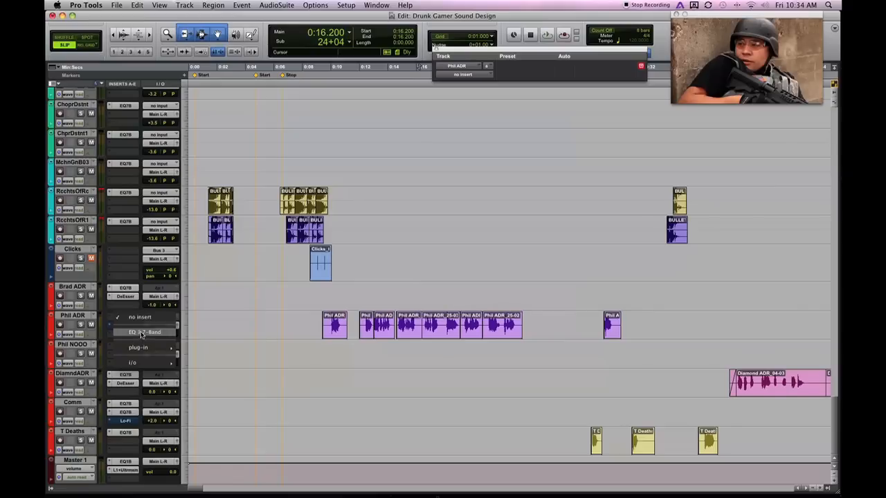
# Insert an EQ 3 7-Band plug-in on the Phil ADR dialogue track.
pyautogui.click(146, 332)
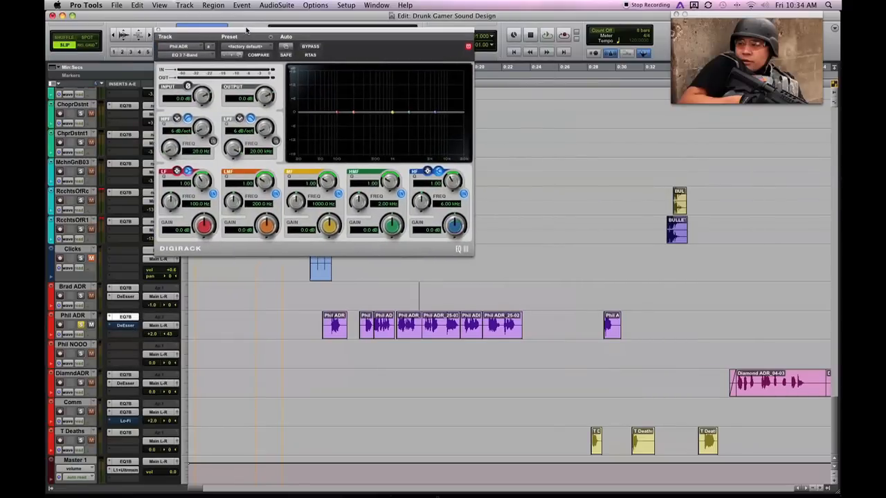
# Switch on the Phil ADR EQ's high-pass filter and pull a midrange band down to cut it.
pyautogui.click(545, 35)
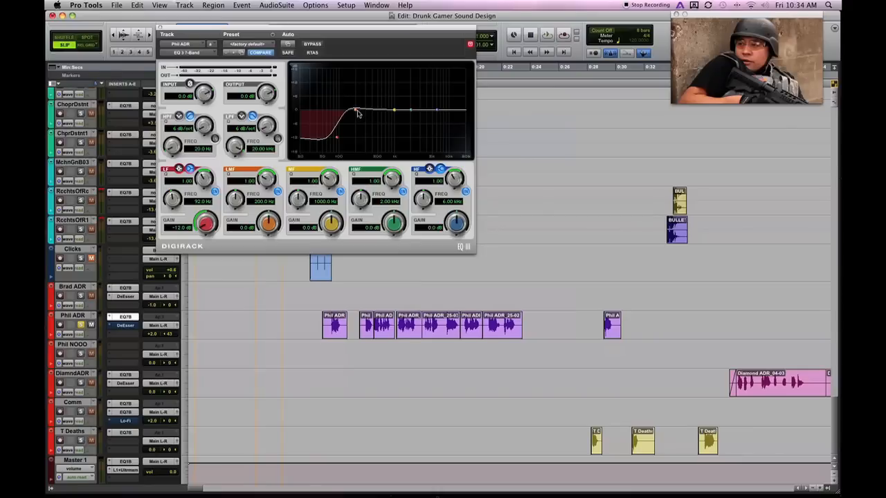
pyautogui.click(547, 33)
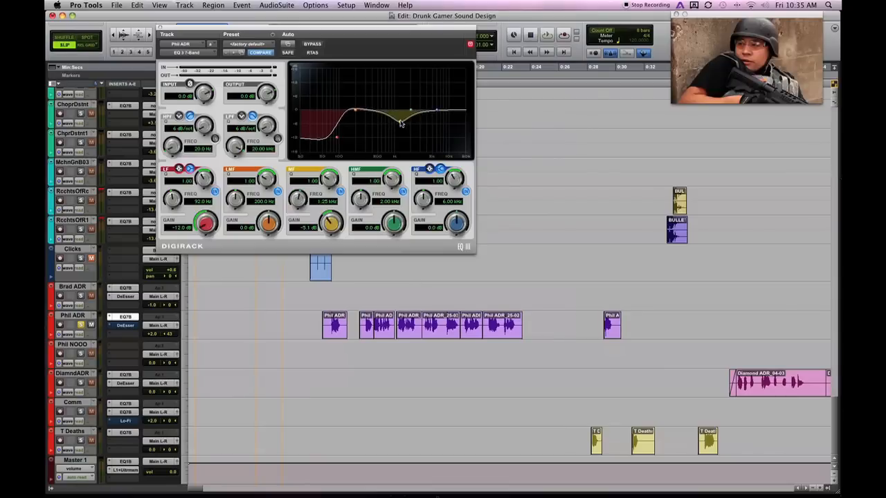
pyautogui.moveTo(409, 111); pyautogui.dragTo(394, 126)
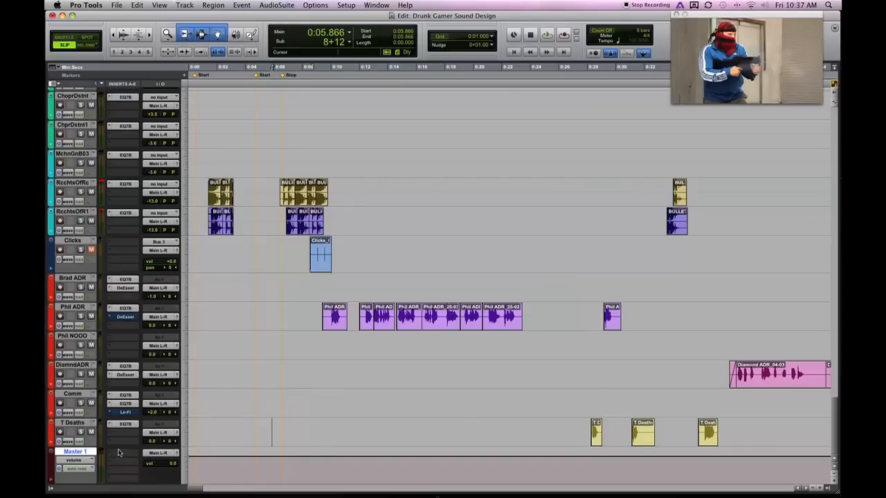
# Insert a stereo EQ 3 1-Band plug-in on the Master 1 bus.
pyautogui.click(125, 454)
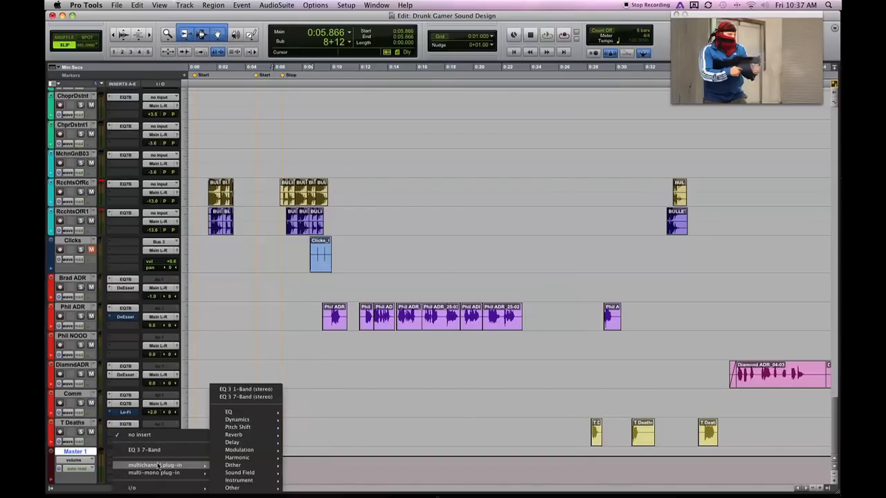
pyautogui.moveTo(234, 435)
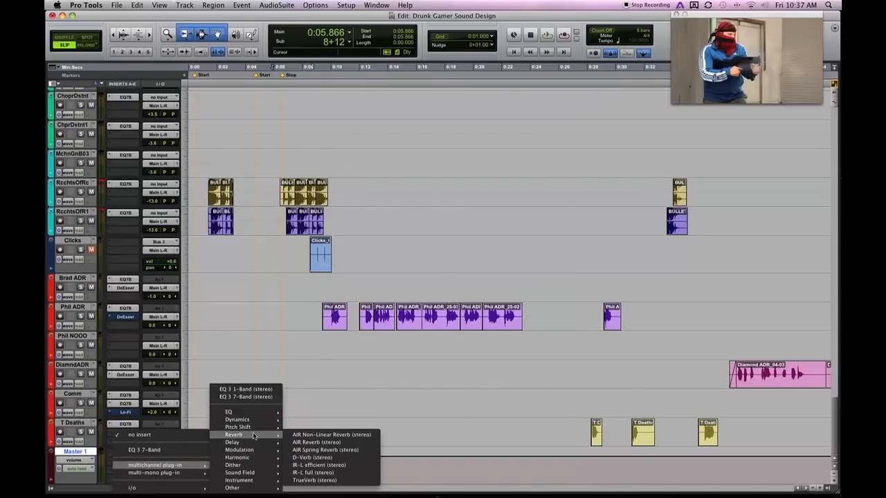
pyautogui.moveTo(238, 426)
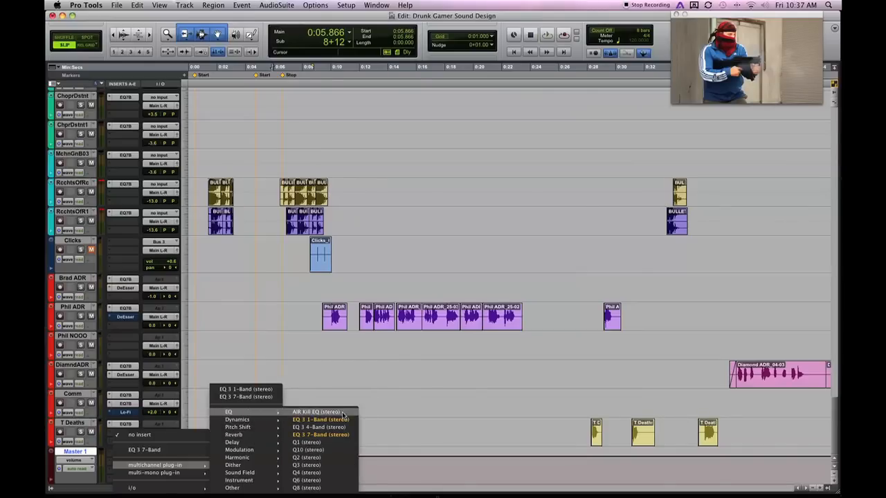
pyautogui.click(319, 420)
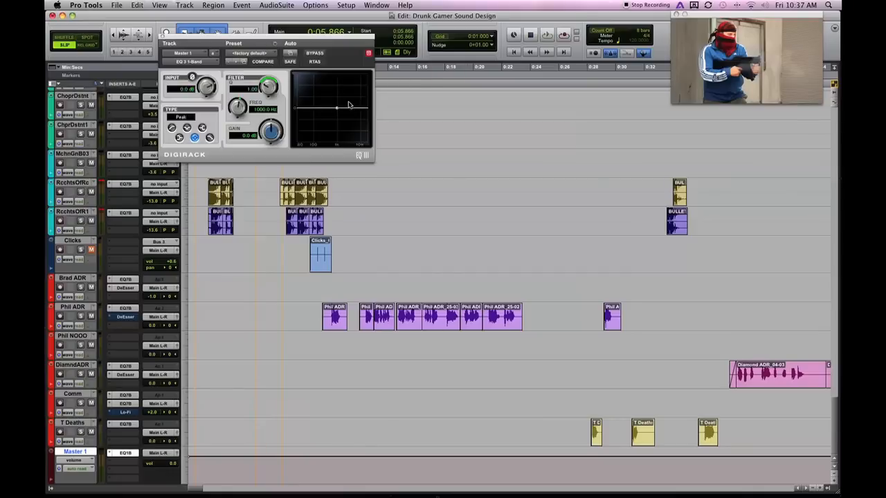
# Set the Master 1 EQ's filter type to high-pass to remove the low end.
pyautogui.click(172, 128)
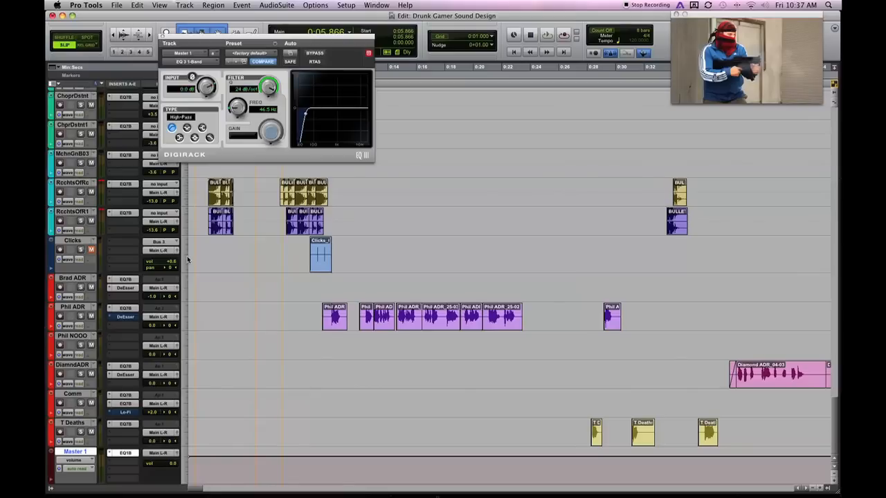
pyautogui.moveTo(122, 440)
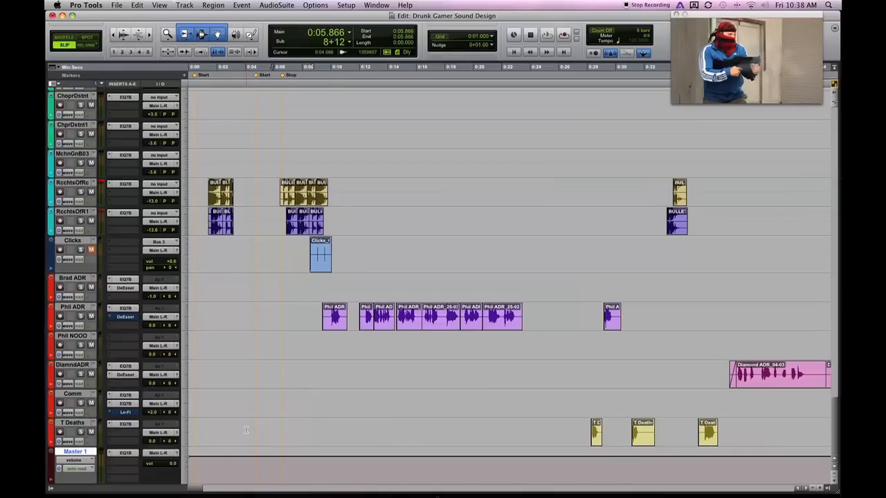
pyautogui.click(125, 453)
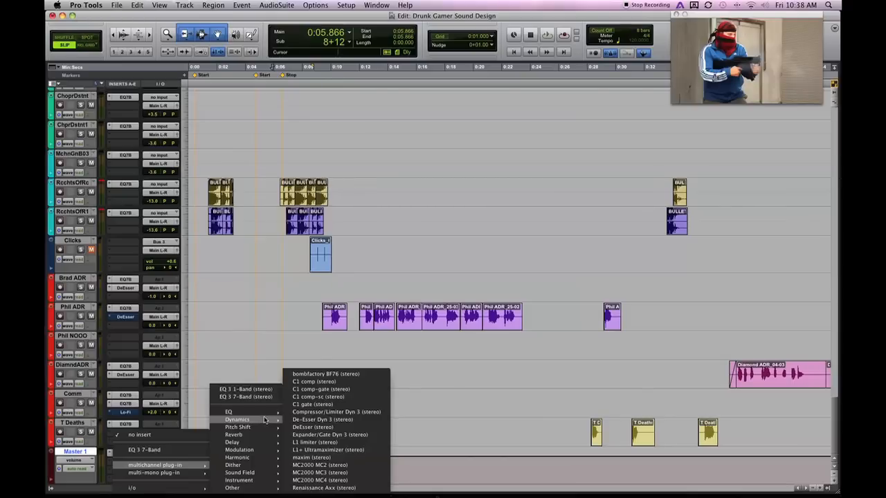
pyautogui.moveTo(327, 450)
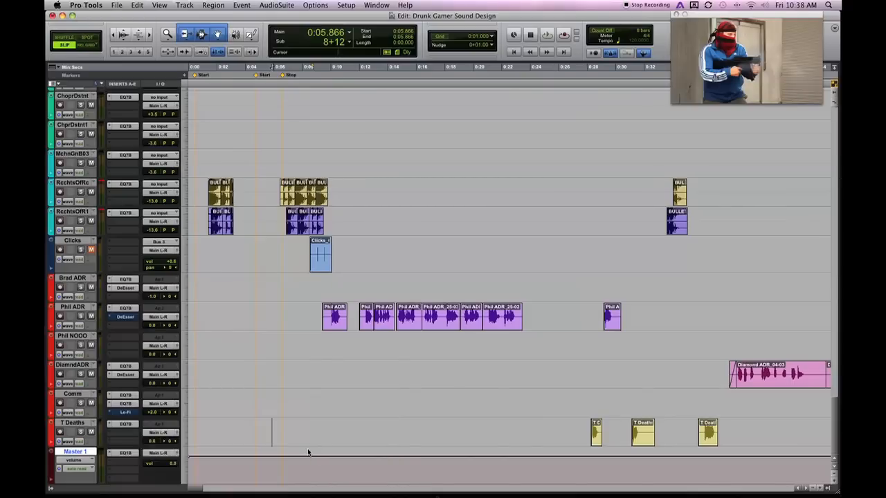
pyautogui.moveTo(478, 207)
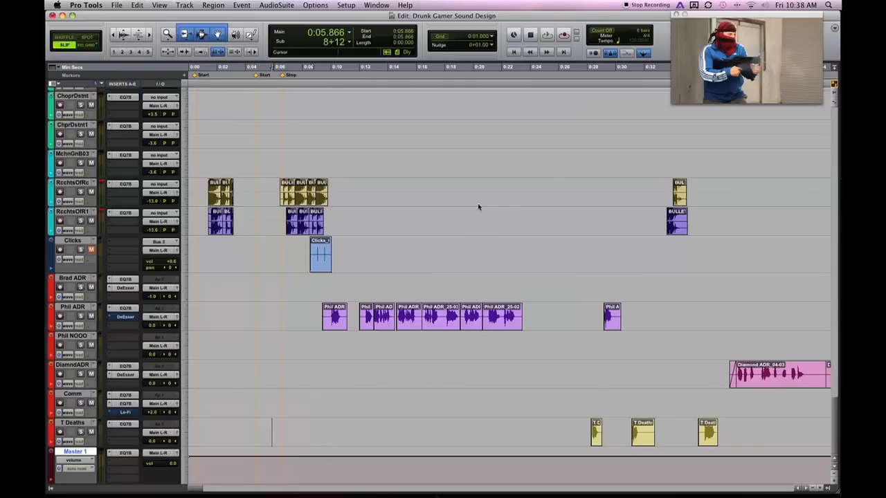
pyautogui.moveTo(350, 190)
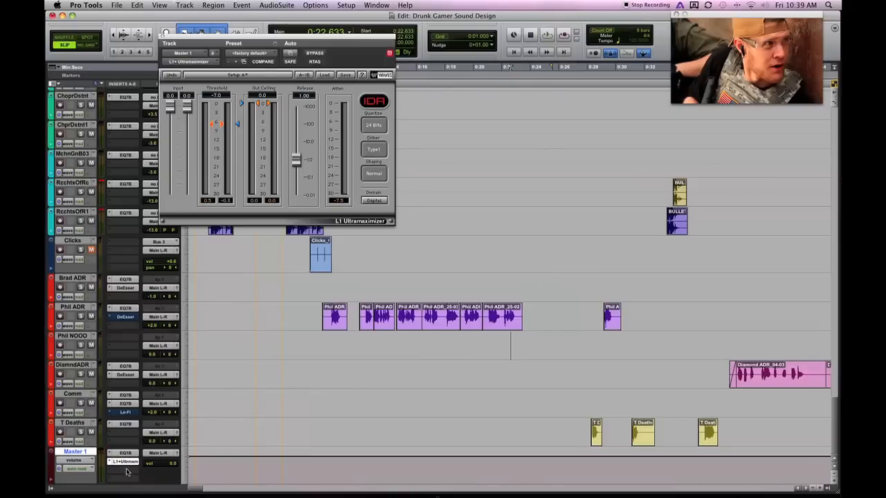
# Play the session to audition the mix through the L1 Ultramaximizer on Master 1.
pyautogui.click(545, 35)
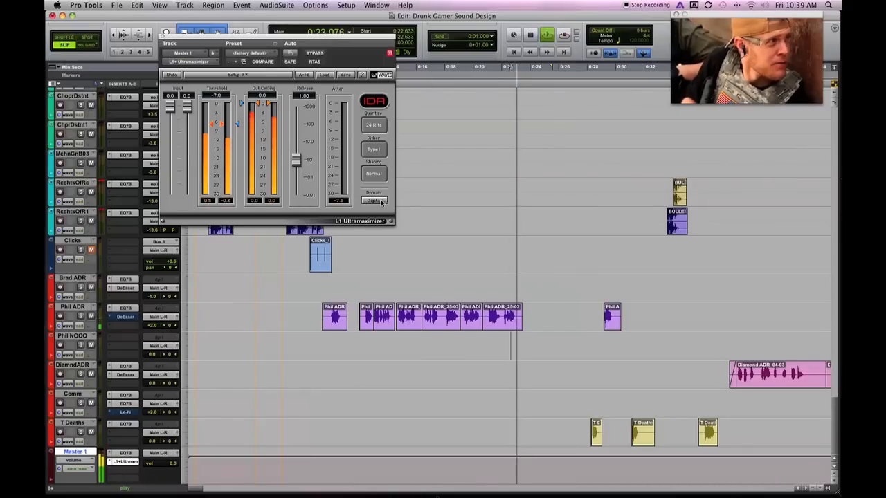